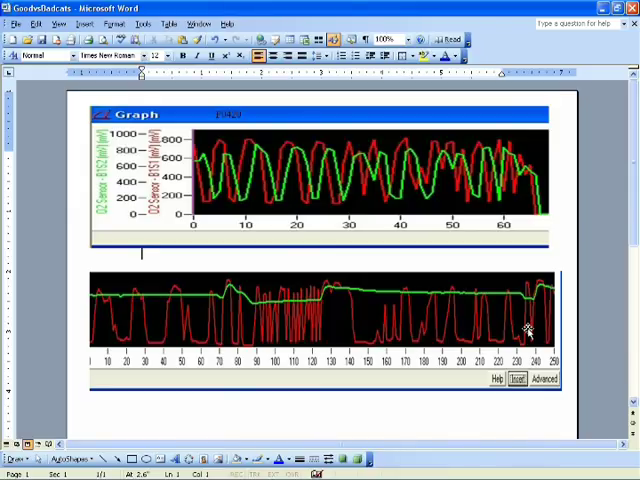
pyautogui.moveTo(356, 224)
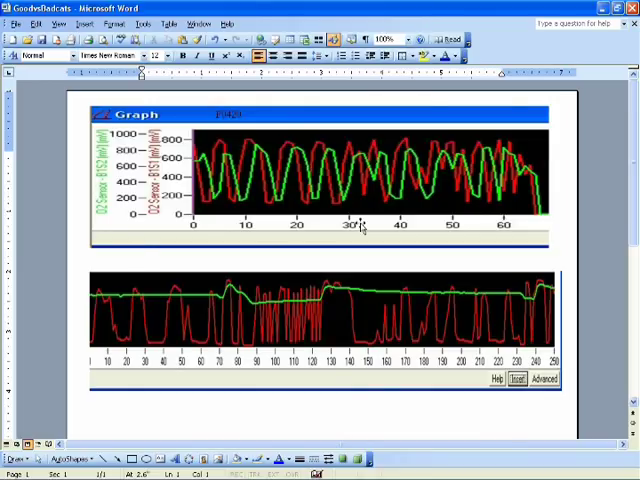
pyautogui.moveTo(318, 276)
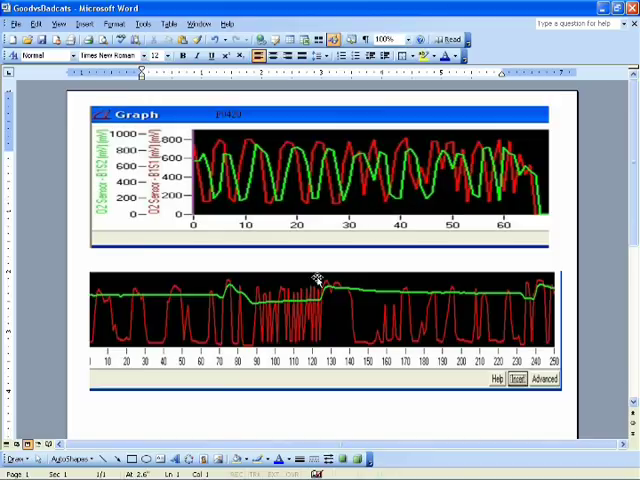